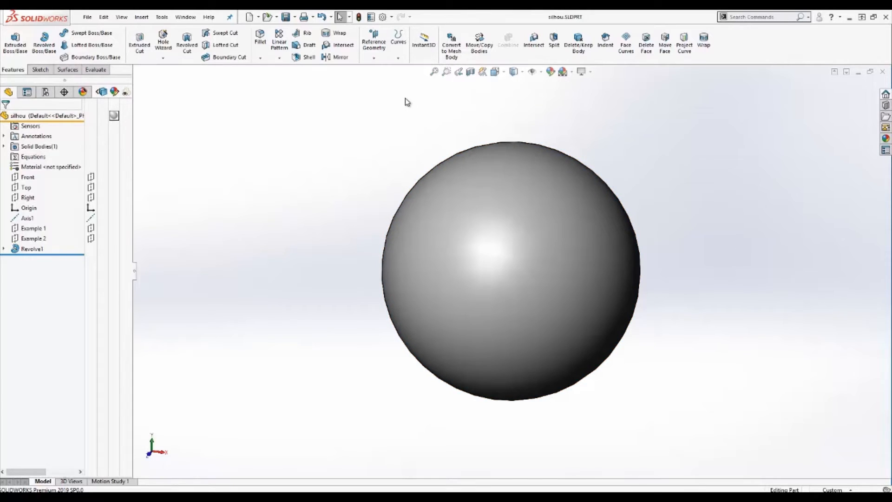
{"action": "mouse_move", "coordinate": [316, 106]}
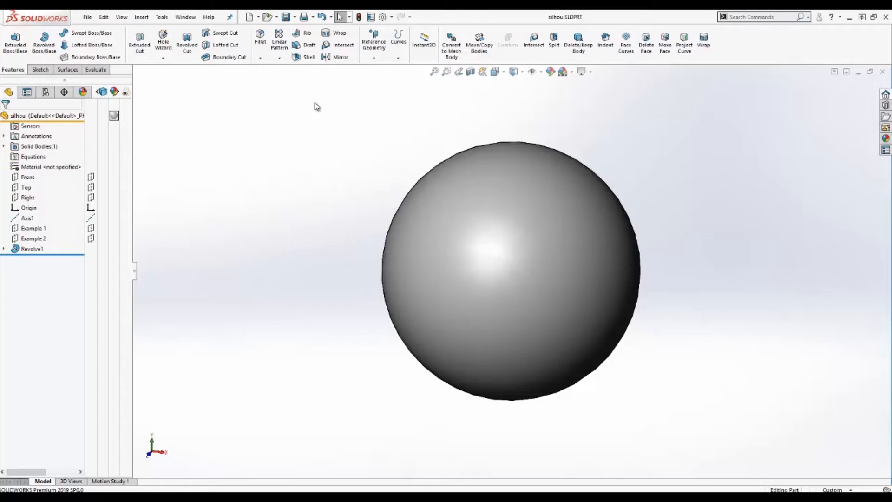
{"action": "mouse_move", "coordinate": [402, 56]}
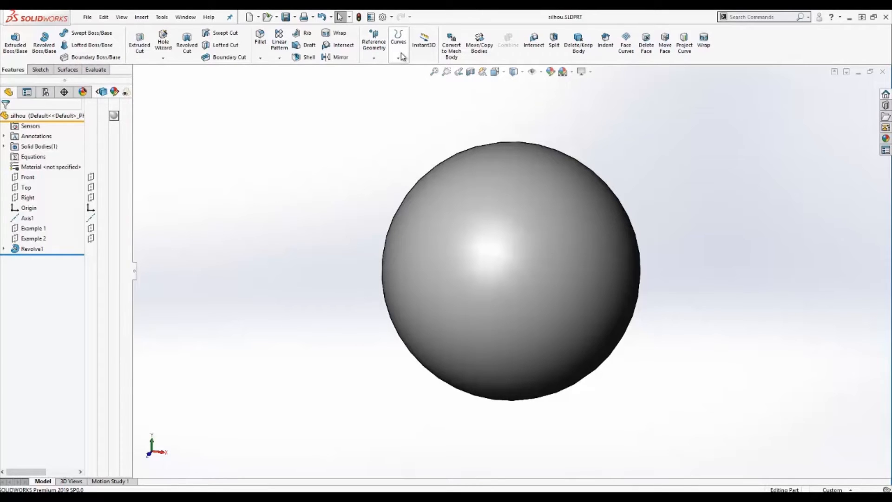
- Browse the Curves feature list, then search commands for 'split' to locate Split Line
{"action": "left_click", "coordinate": [399, 57]}
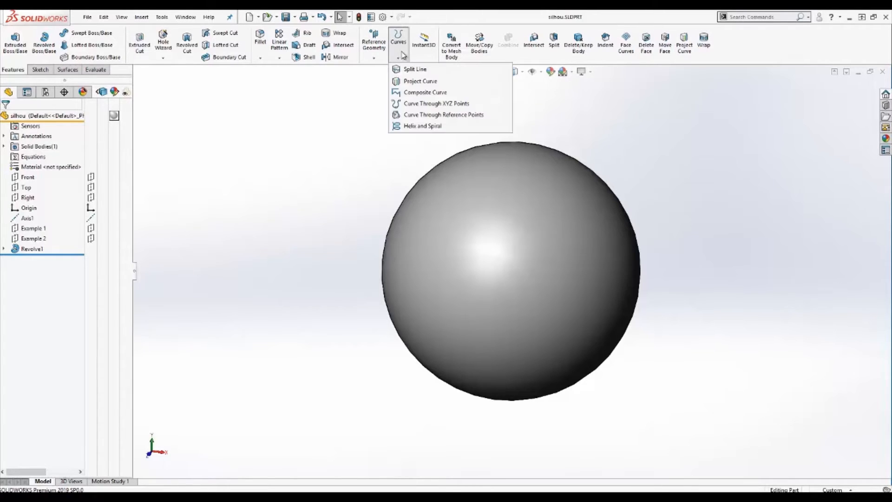
{"action": "left_click", "coordinate": [354, 90]}
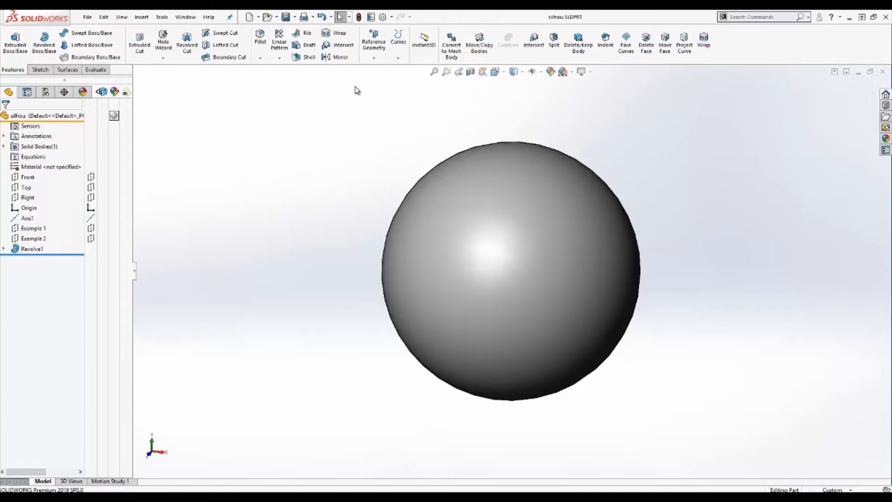
{"action": "left_click", "coordinate": [762, 17]}
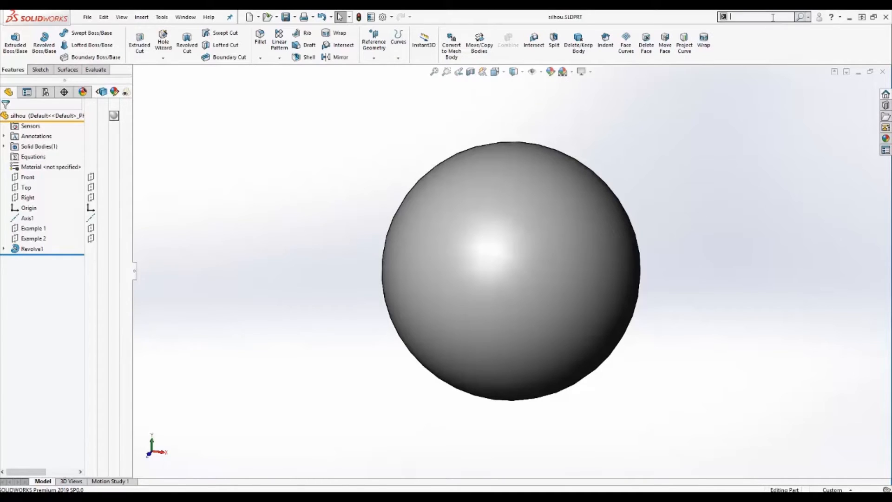
{"action": "type", "text": "split"}
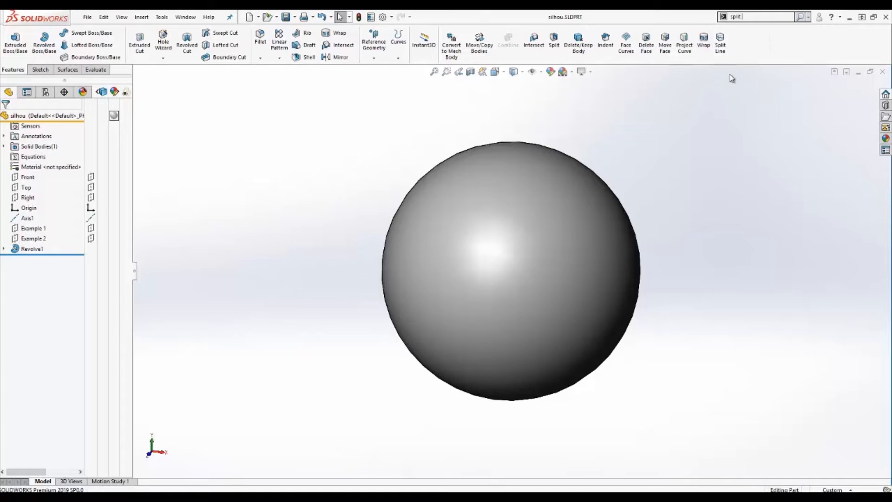
{"action": "mouse_move", "coordinate": [720, 44]}
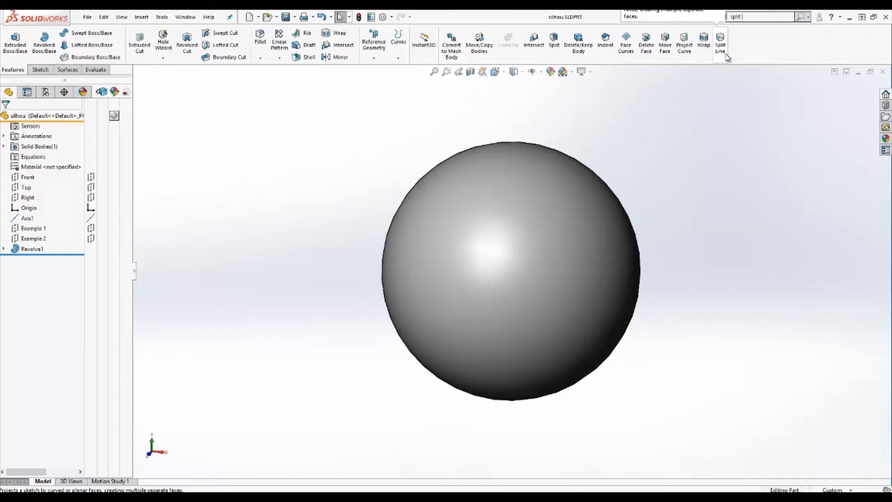
{"action": "mouse_move", "coordinate": [725, 86]}
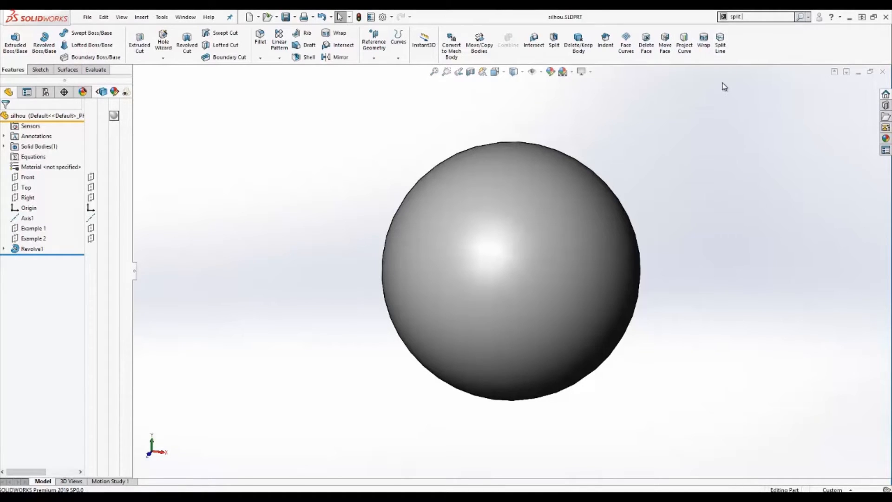
- Start a Split Line feature, settle on Silhouette type, and show the feature tree flyout
{"action": "left_click", "coordinate": [720, 43]}
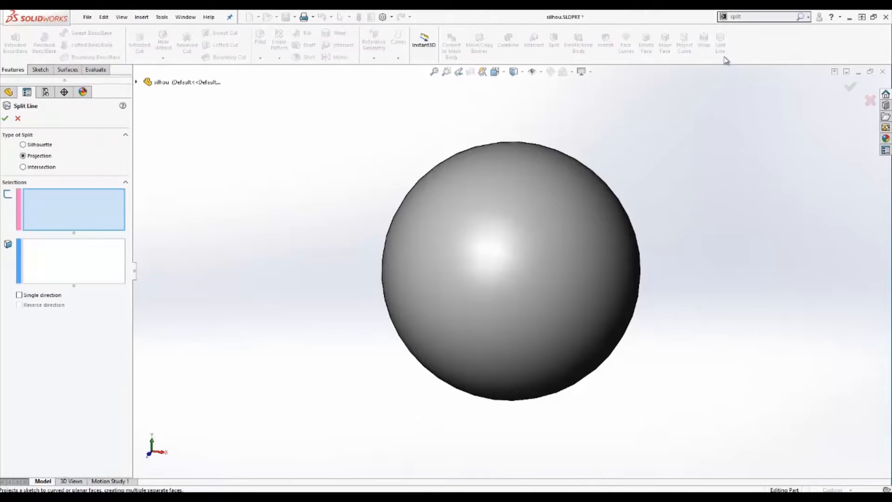
{"action": "left_click", "coordinate": [22, 144]}
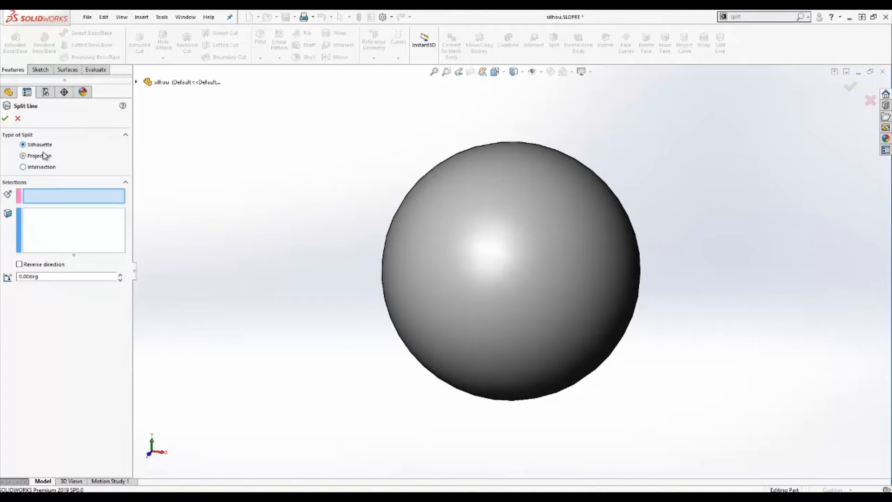
{"action": "left_click", "coordinate": [22, 155]}
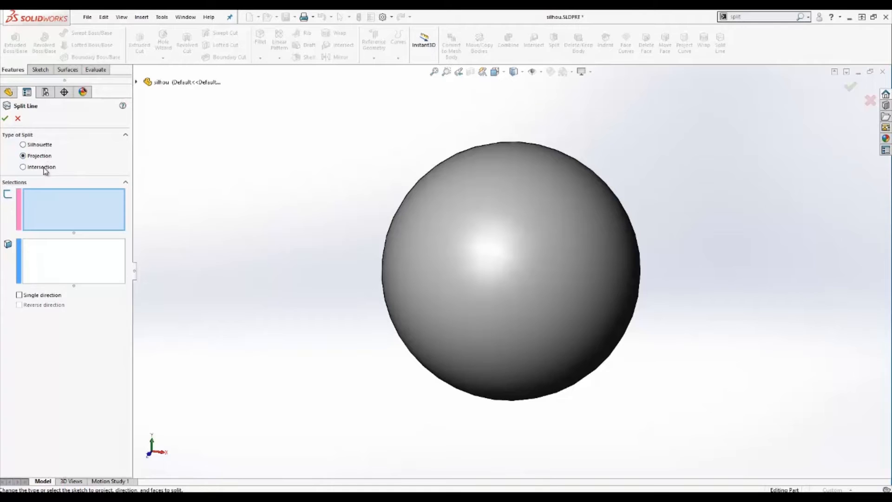
{"action": "left_click", "coordinate": [22, 144]}
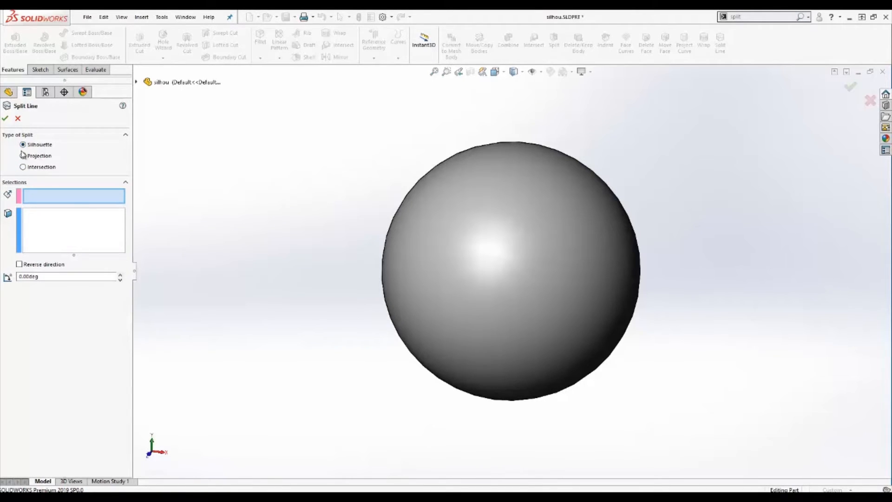
{"action": "mouse_move", "coordinate": [61, 196]}
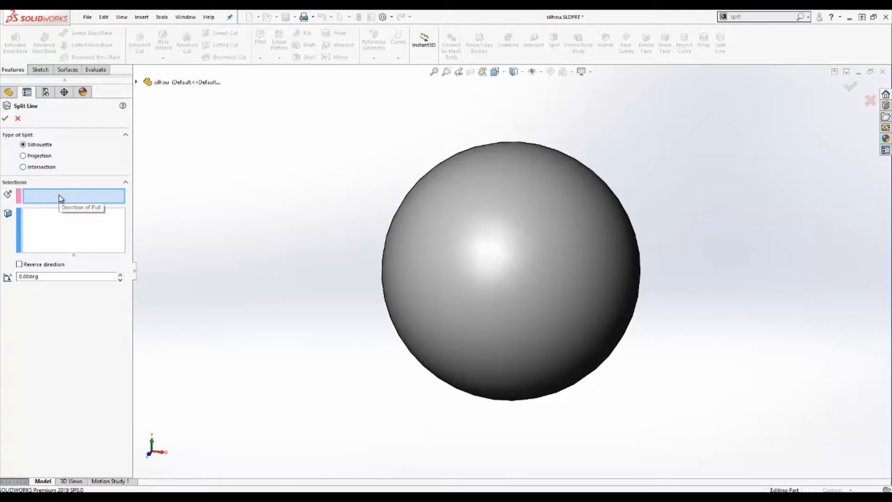
{"action": "mouse_move", "coordinate": [50, 230]}
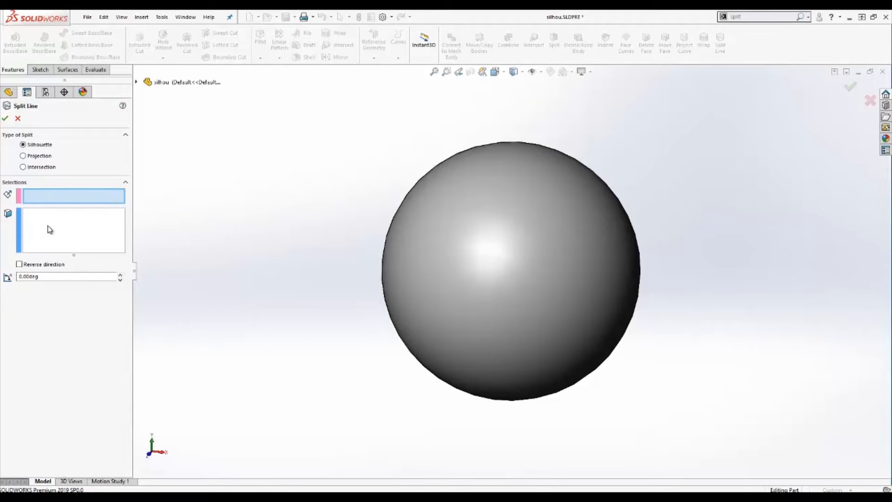
{"action": "mouse_move", "coordinate": [51, 205]}
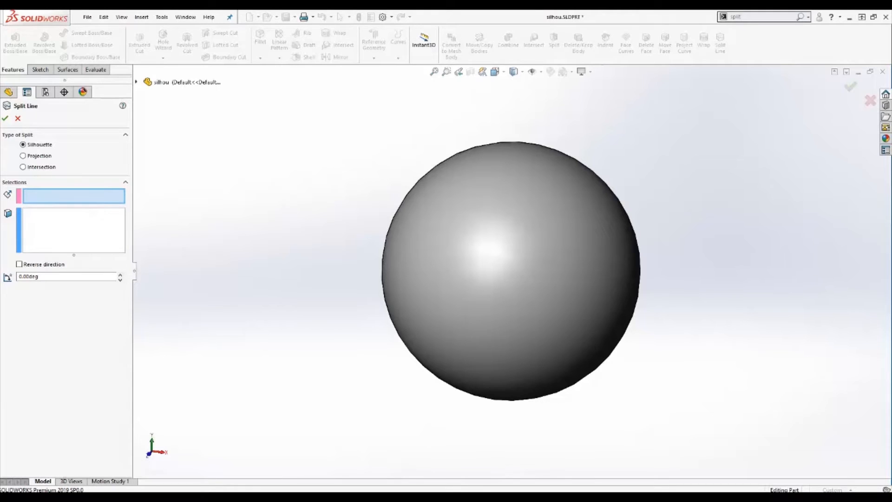
{"action": "mouse_move", "coordinate": [101, 214]}
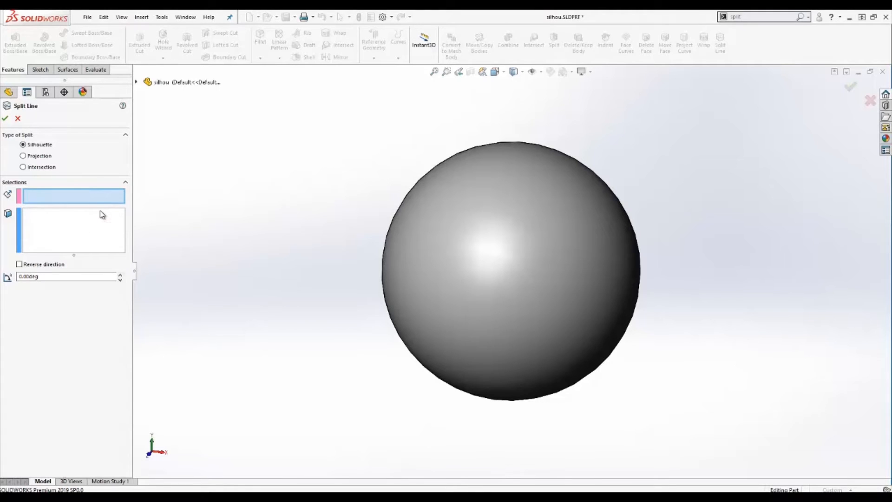
{"action": "mouse_move", "coordinate": [94, 213]}
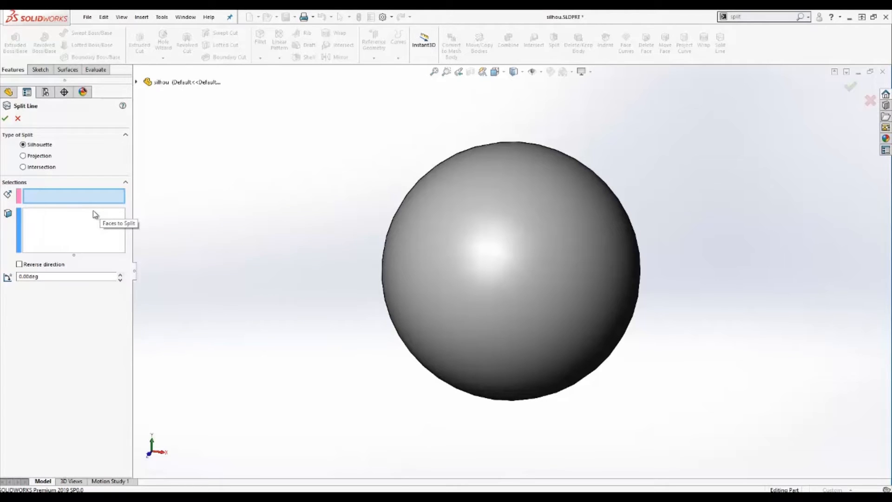
{"action": "mouse_move", "coordinate": [95, 215]}
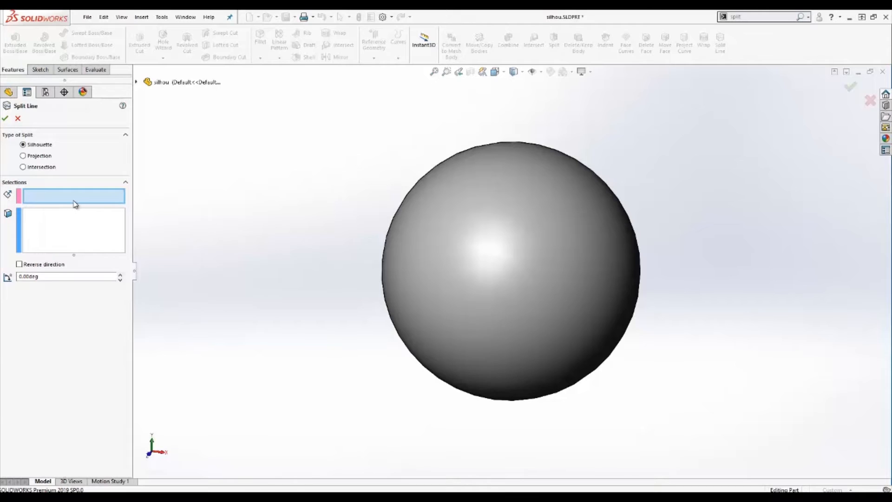
{"action": "mouse_move", "coordinate": [47, 197]}
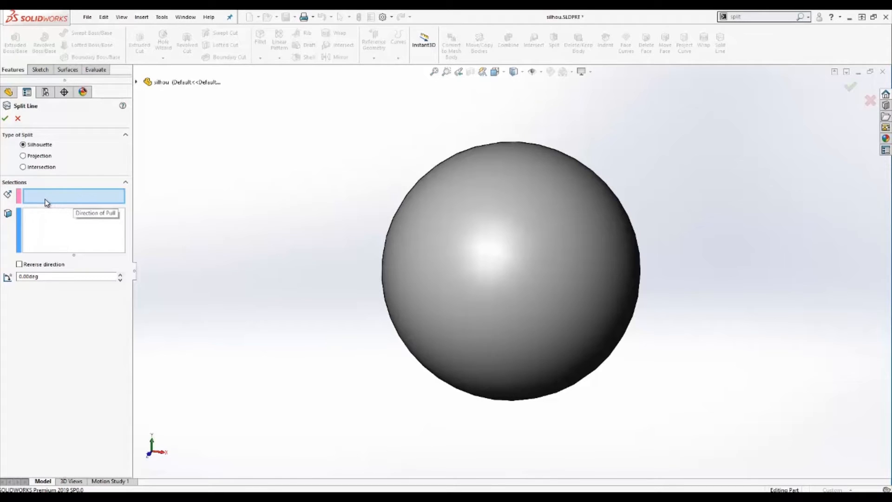
{"action": "mouse_move", "coordinate": [70, 204]}
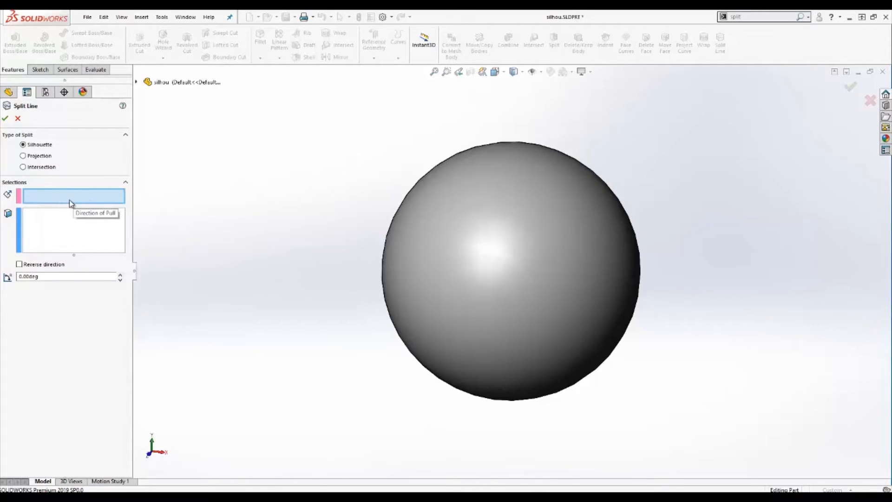
{"action": "mouse_move", "coordinate": [74, 201]}
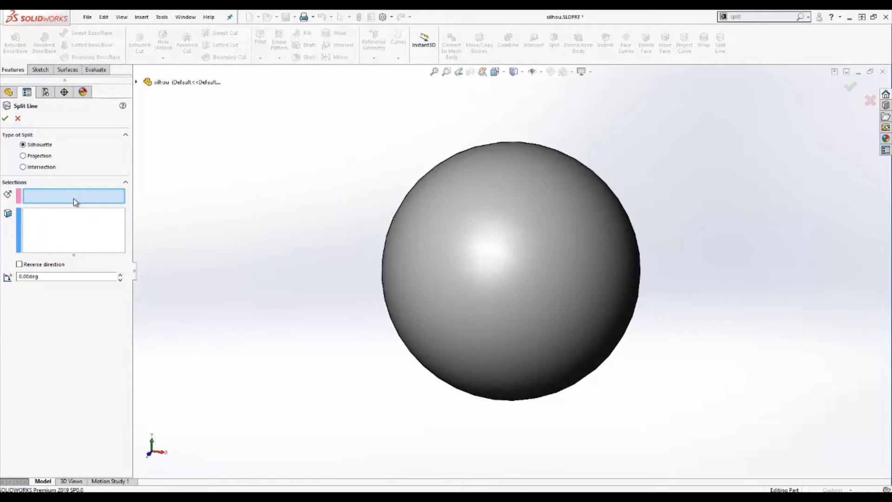
{"action": "mouse_move", "coordinate": [100, 196]}
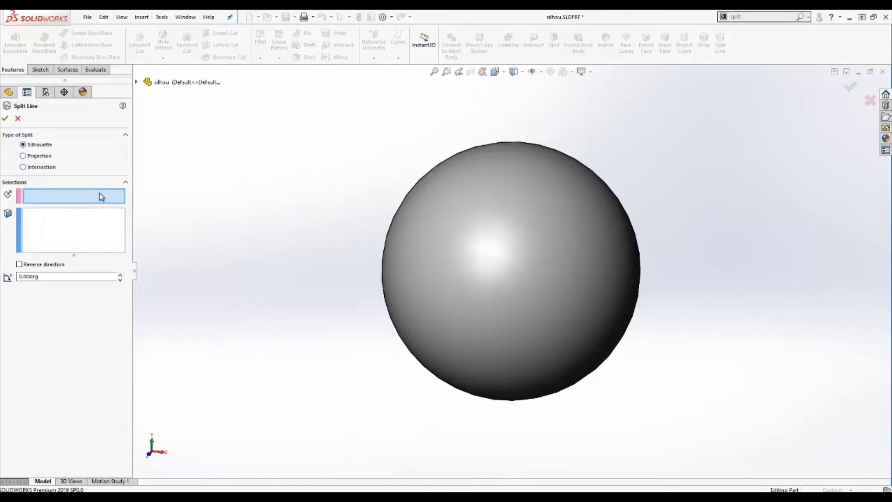
{"action": "mouse_move", "coordinate": [177, 166]}
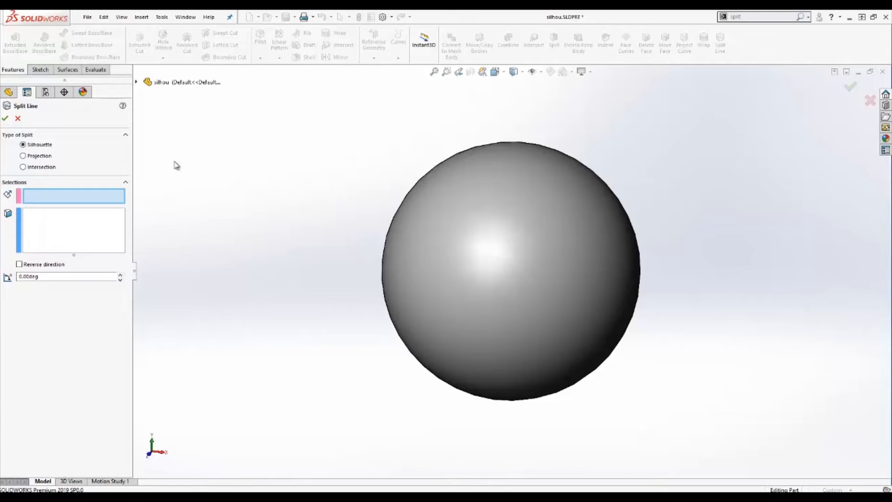
{"action": "left_click", "coordinate": [135, 81]}
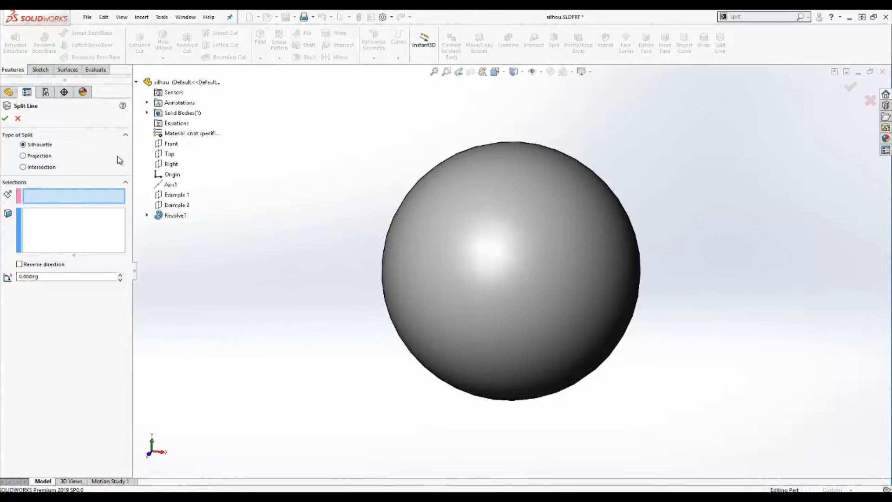
- Use plane Example 1 as pull direction and the sphere's face as the face to split
{"action": "left_click", "coordinate": [176, 194]}
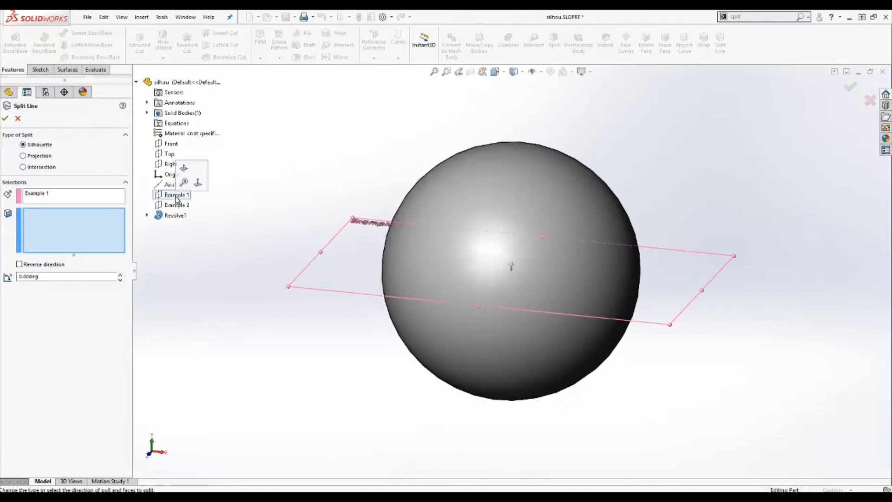
{"action": "mouse_move", "coordinate": [117, 215]}
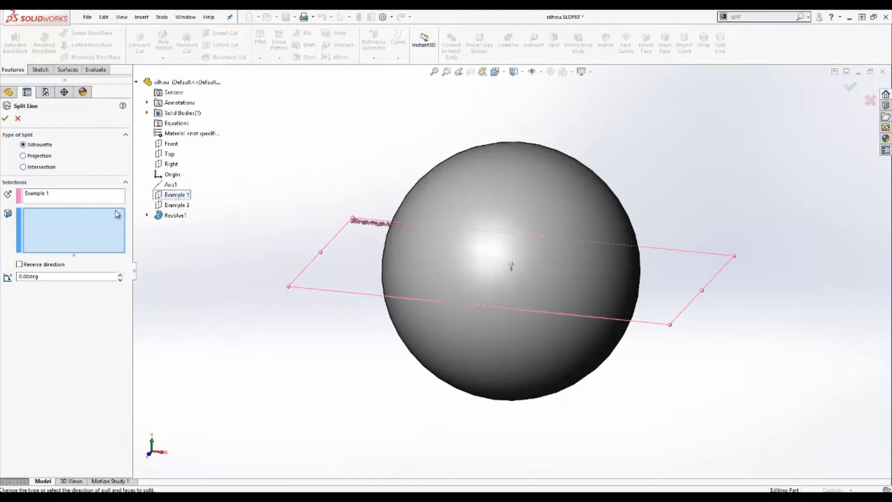
{"action": "left_click", "coordinate": [481, 217]}
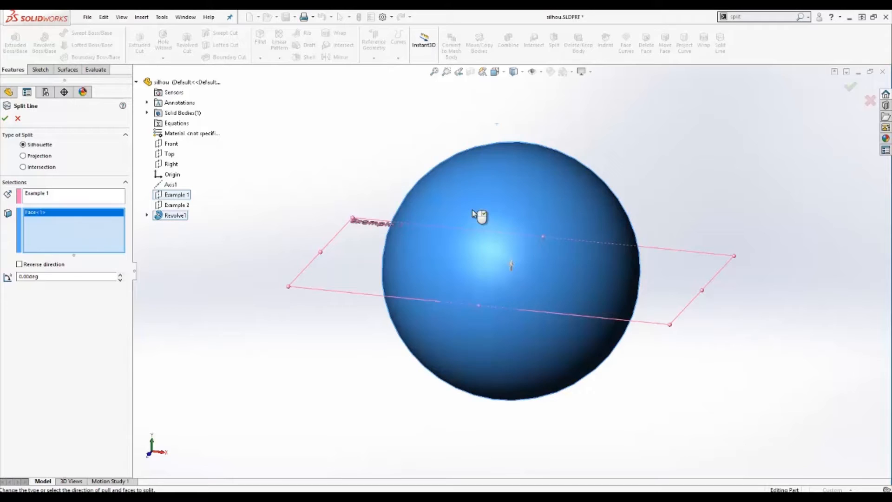
{"action": "mouse_move", "coordinate": [286, 221]}
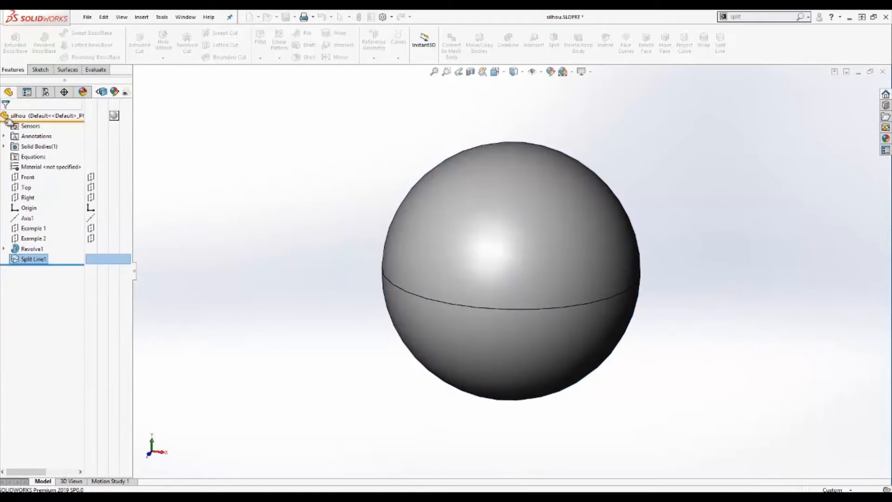
- Make reference planes Example 1 and Example 2 visible around the split sphere
{"action": "right_click", "coordinate": [34, 229]}
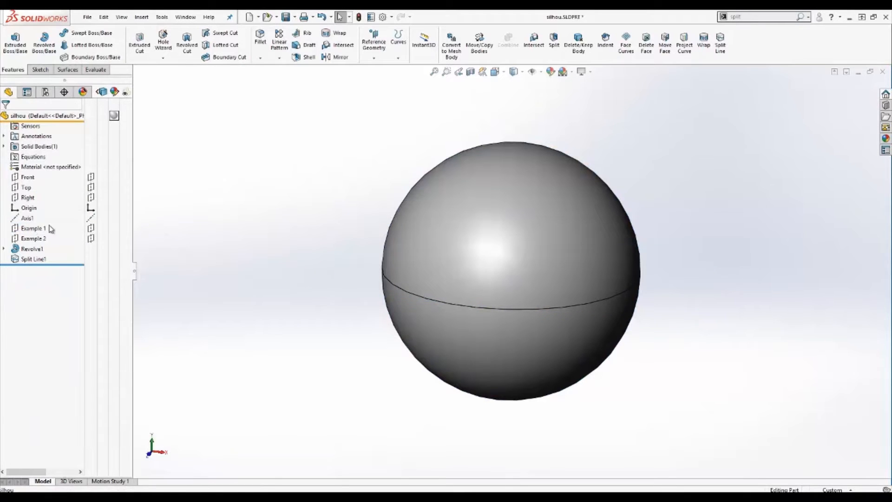
{"action": "left_click", "coordinate": [33, 228]}
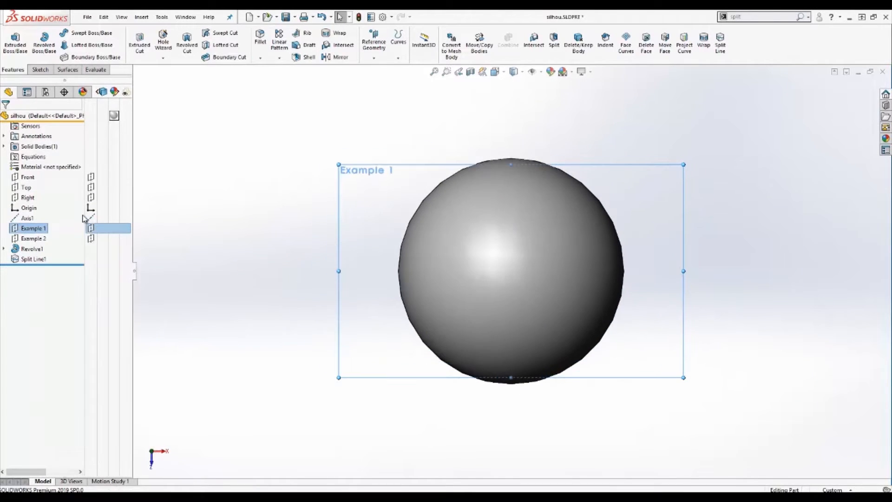
{"action": "mouse_move", "coordinate": [406, 237]}
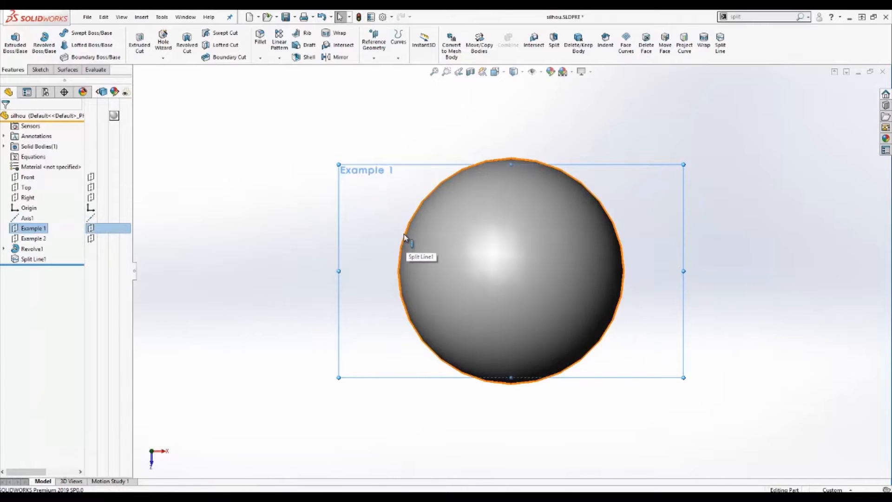
{"action": "left_click", "coordinate": [367, 327]}
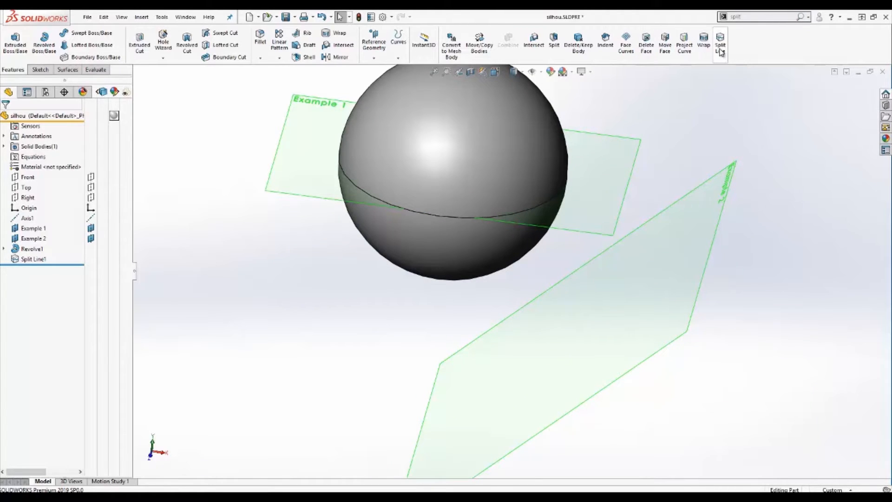
- Start Split Line2 as a silhouette split and select the sphere face relative to Example 2
{"action": "left_click", "coordinate": [721, 45]}
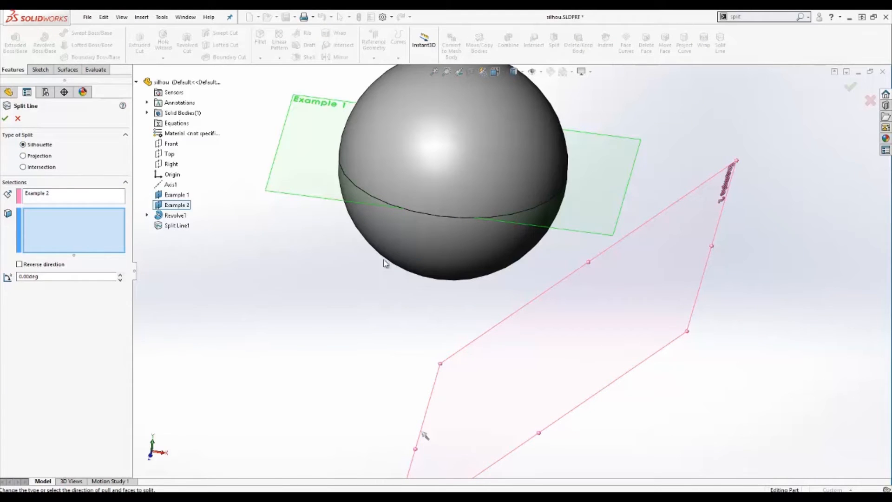
{"action": "left_click", "coordinate": [461, 238]}
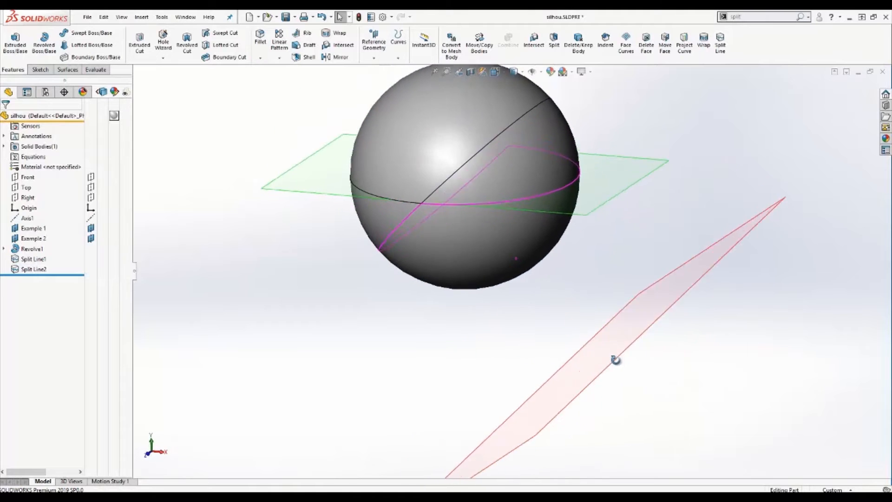
{"action": "right_click", "coordinate": [614, 359]}
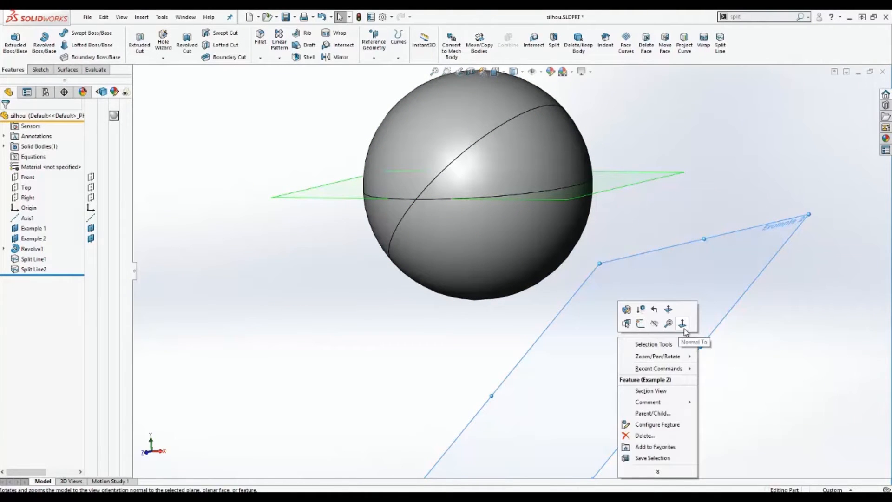
{"action": "left_click", "coordinate": [682, 323]}
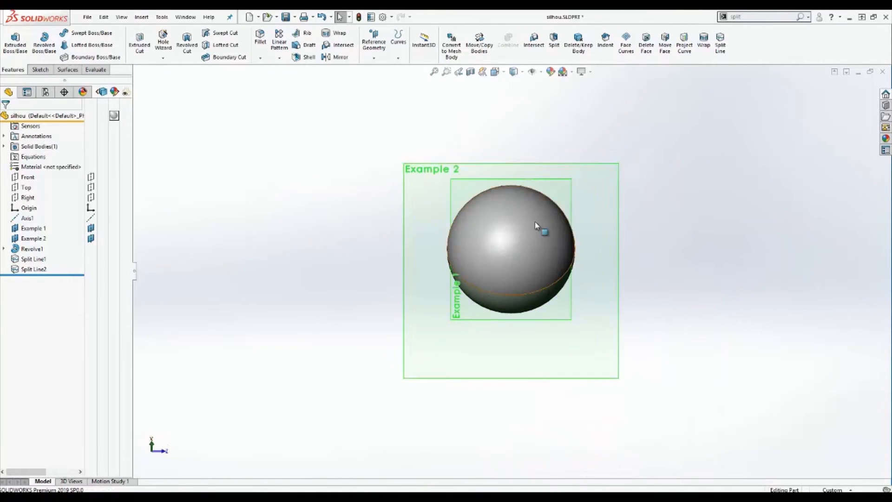
{"action": "scroll", "scroll_direction": "up", "scroll_amount": 3}
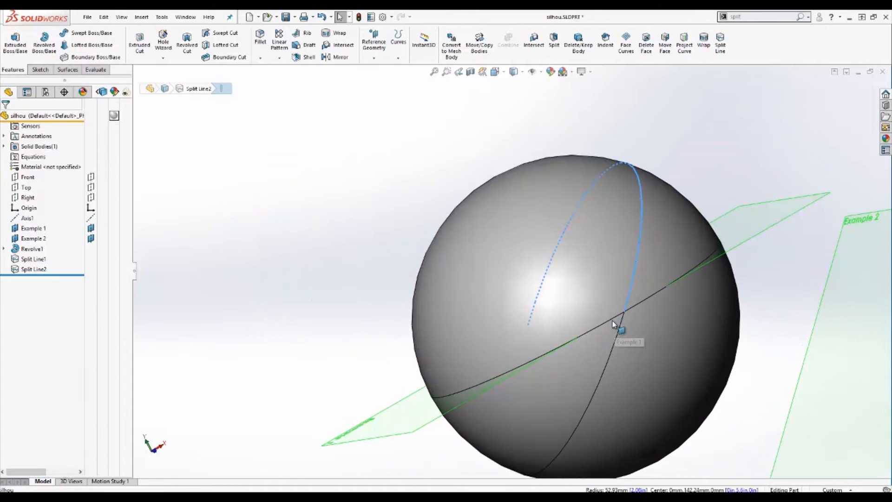
{"action": "left_click", "coordinate": [617, 327]}
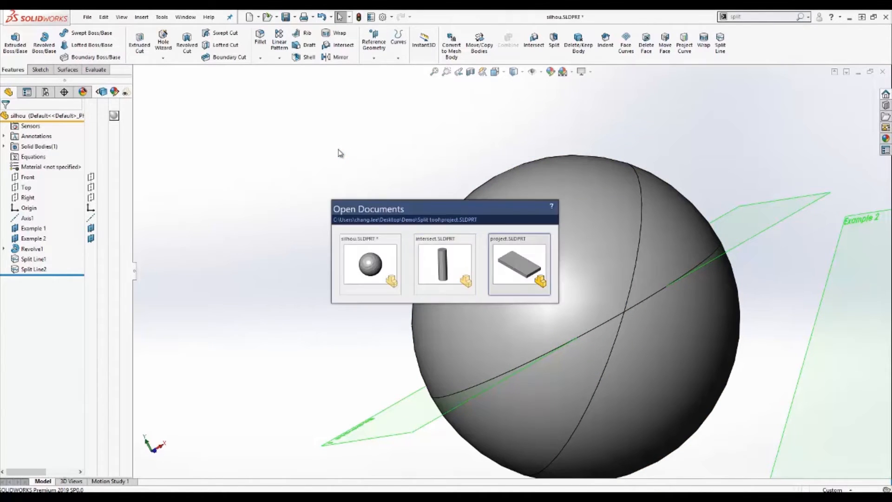
- Switch to the project.SLDPRT plate document via the Open Documents switcher
{"action": "left_click", "coordinate": [518, 265]}
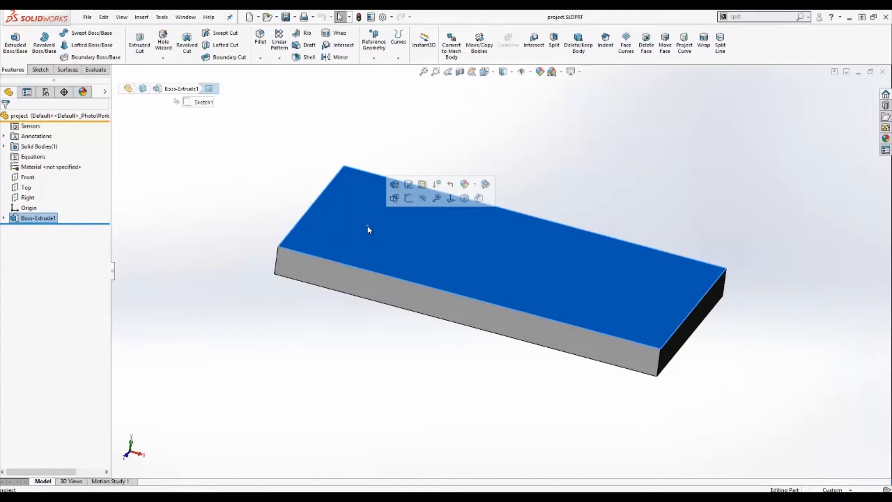
{"action": "mouse_move", "coordinate": [367, 221]}
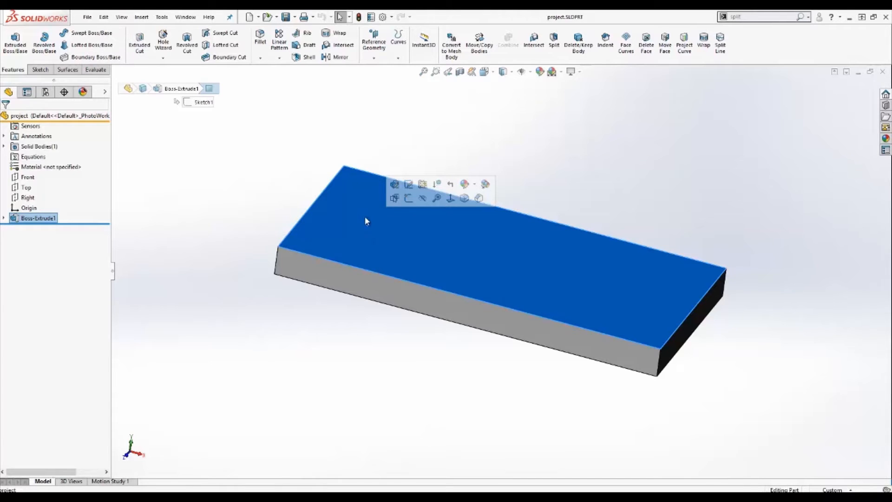
{"action": "mouse_move", "coordinate": [507, 273]}
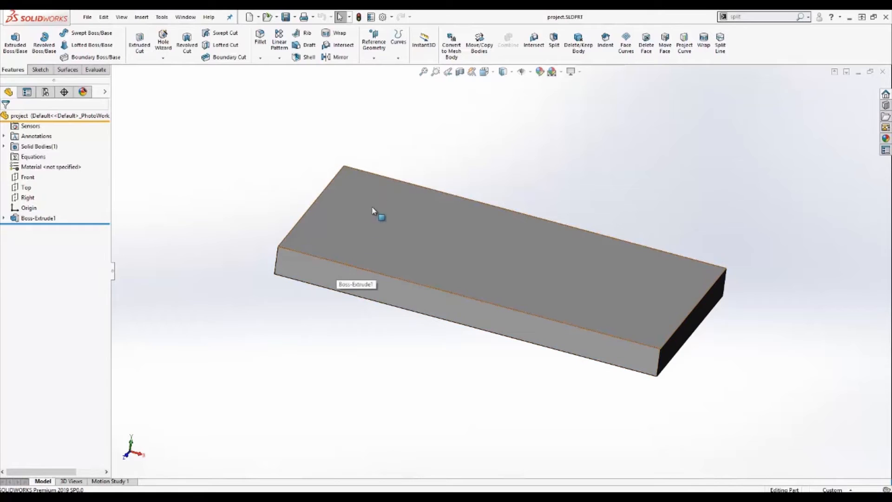
{"action": "mouse_move", "coordinate": [370, 252]}
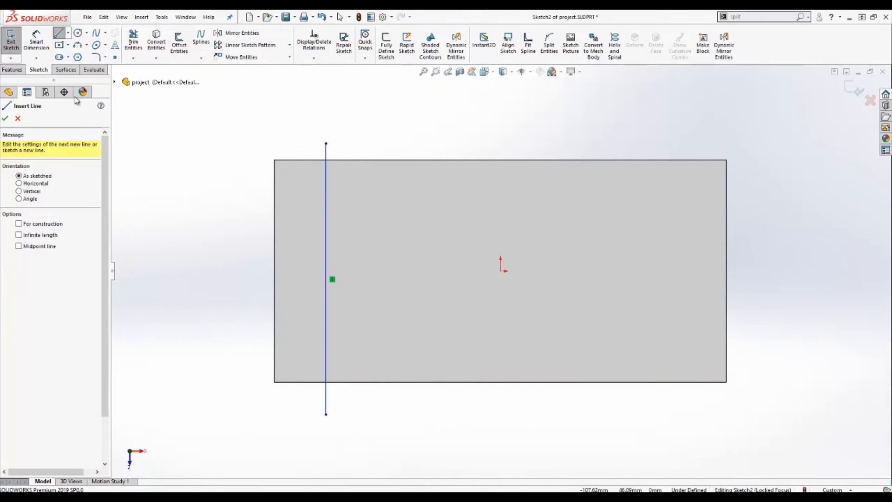
- Finish Sketch2 holding one line across the plate's top face near its left end
{"action": "left_click", "coordinate": [5, 118]}
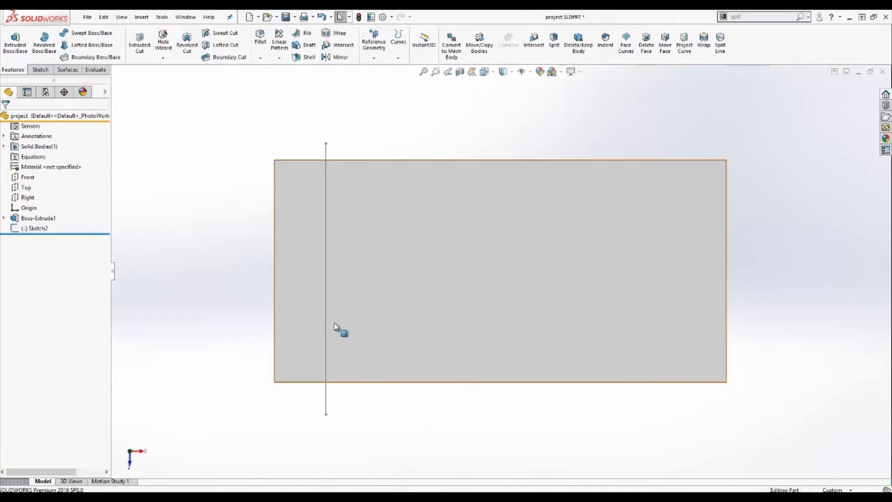
{"action": "mouse_move", "coordinate": [455, 438]}
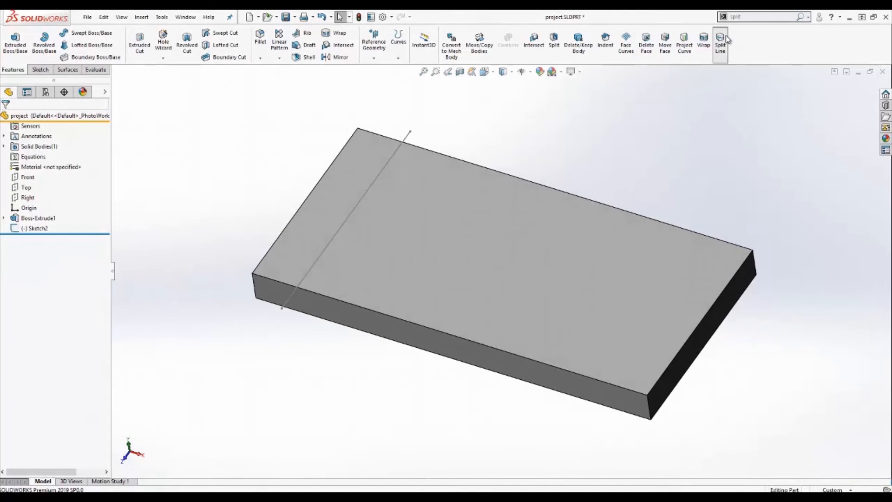
- Split the plate's top face by projecting the line, then select the narrow strip and larger face separately
{"action": "left_click", "coordinate": [719, 44]}
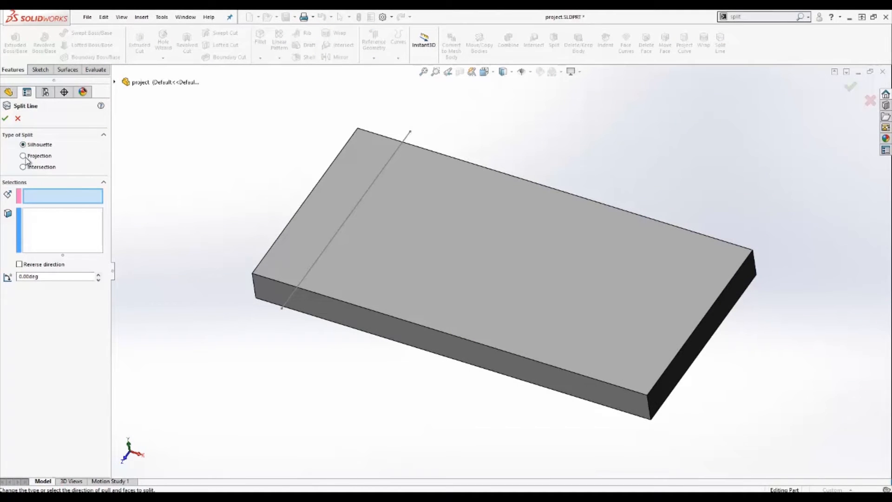
{"action": "left_click", "coordinate": [23, 155]}
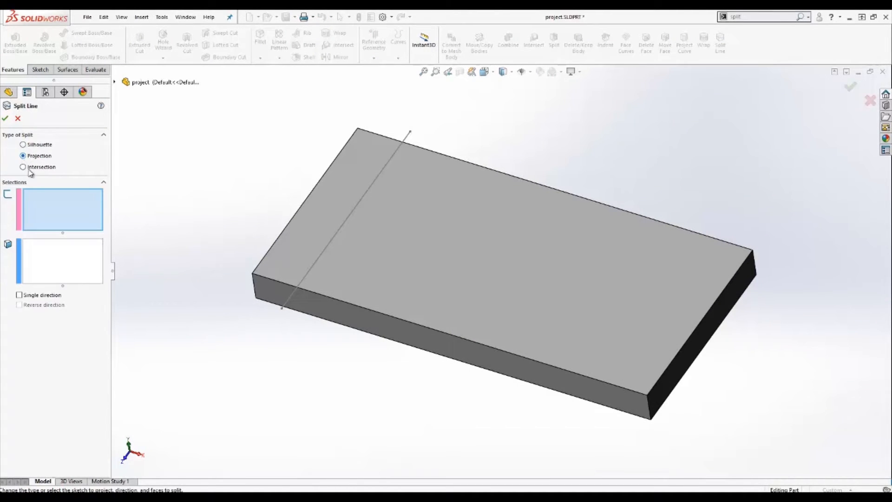
{"action": "mouse_move", "coordinate": [53, 227]}
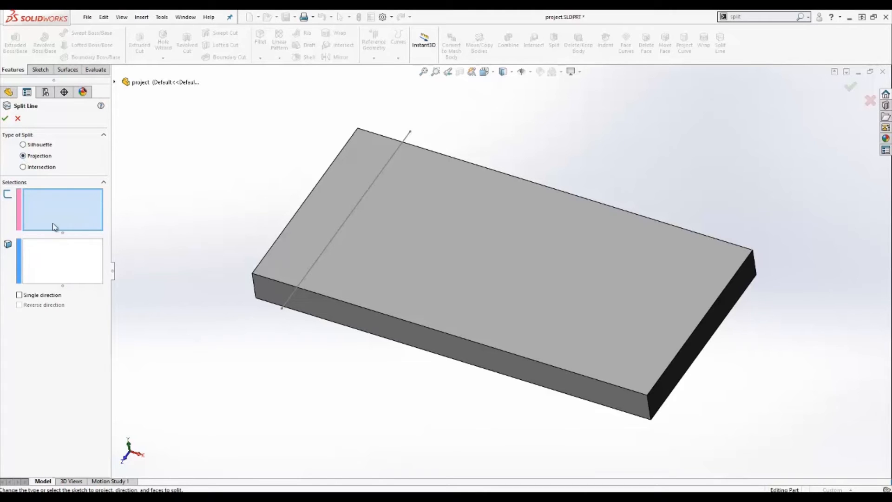
{"action": "mouse_move", "coordinate": [52, 262]}
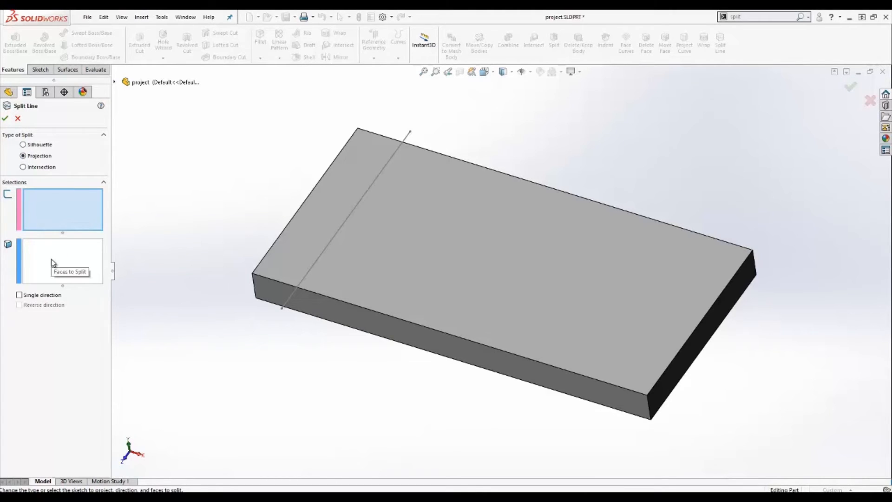
{"action": "mouse_move", "coordinate": [347, 206]}
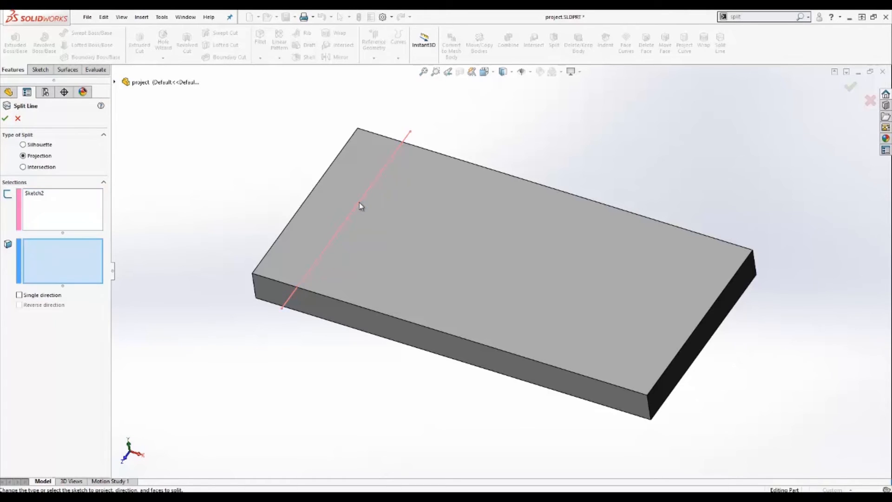
{"action": "mouse_move", "coordinate": [131, 257]}
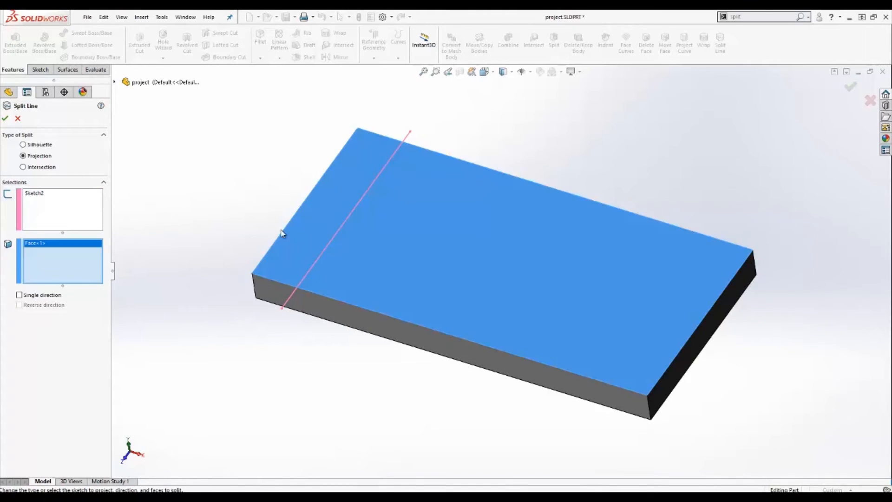
{"action": "mouse_move", "coordinate": [5, 118]}
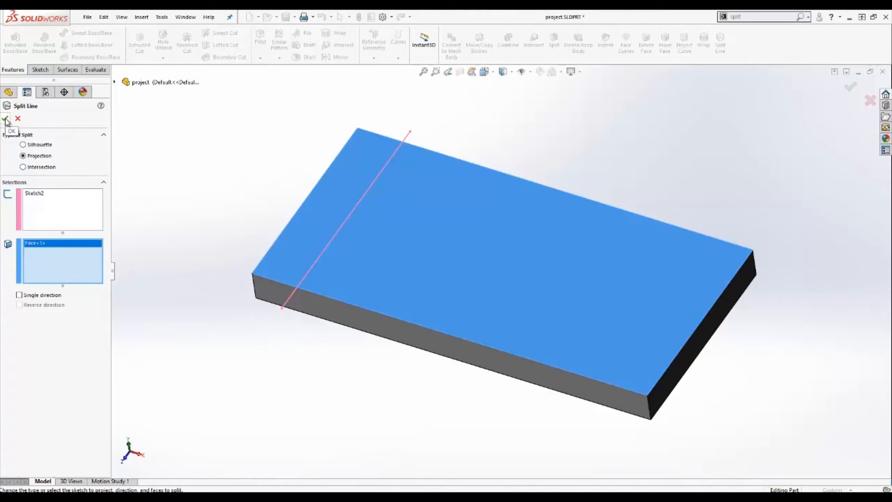
{"action": "left_click", "coordinate": [5, 118]}
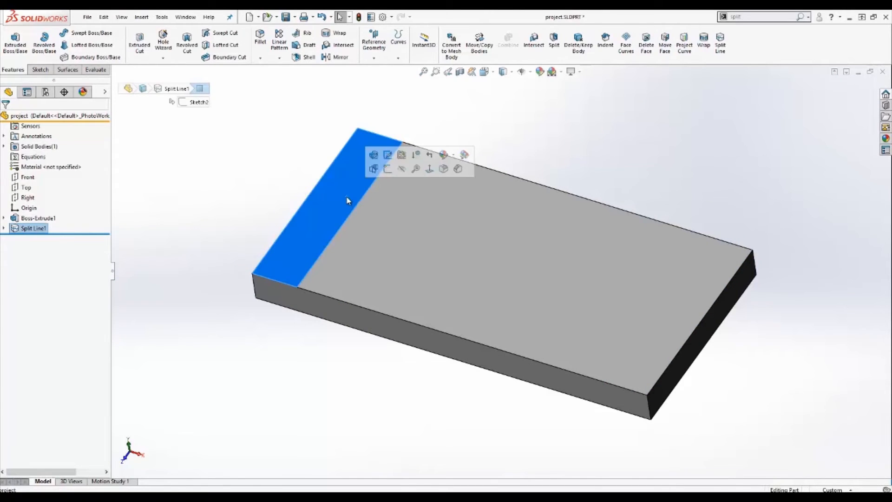
{"action": "left_click", "coordinate": [512, 257]}
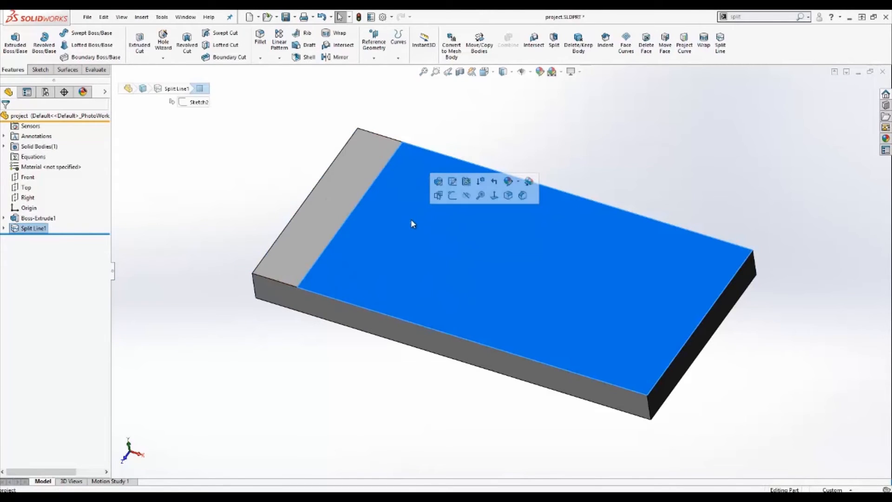
{"action": "left_click", "coordinate": [279, 137]}
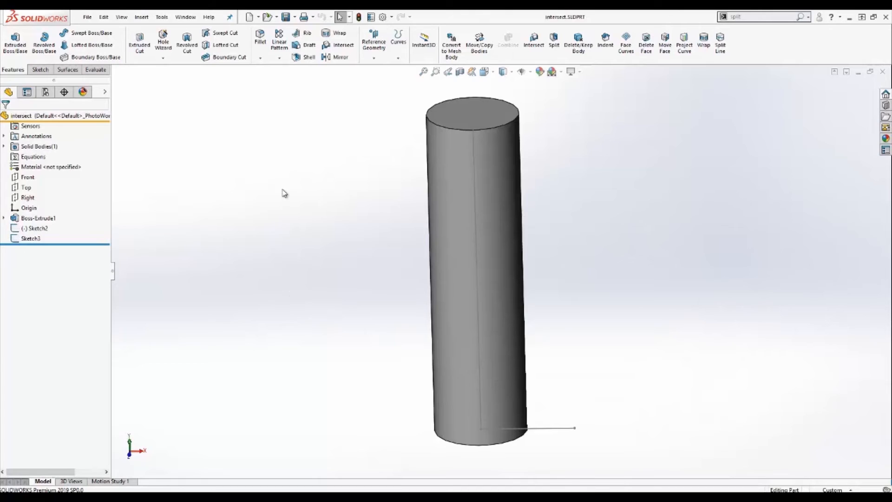
{"action": "mouse_move", "coordinate": [276, 189]}
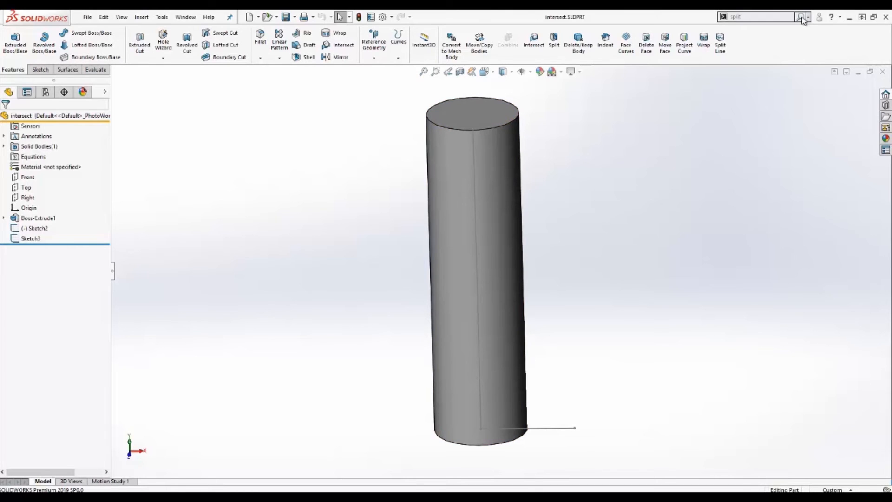
- Start a new Split Line on the cylinder part set to Intersection type
{"action": "left_click", "coordinate": [720, 43]}
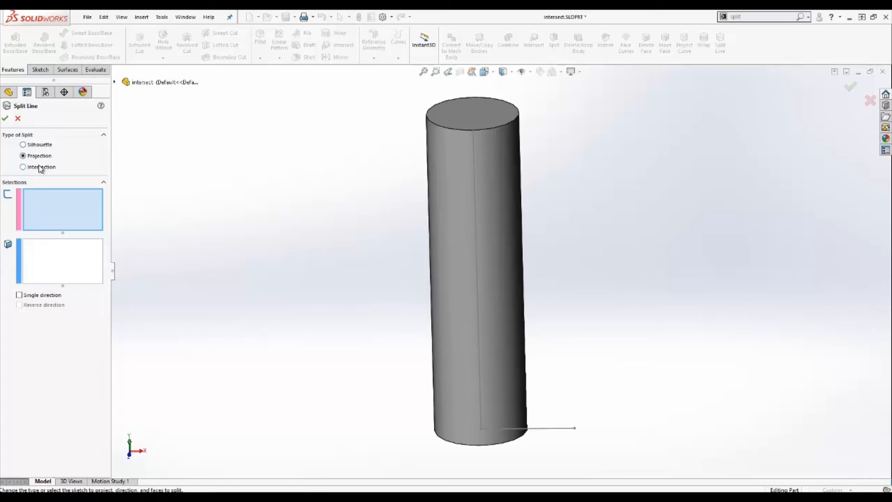
{"action": "left_click", "coordinate": [22, 167]}
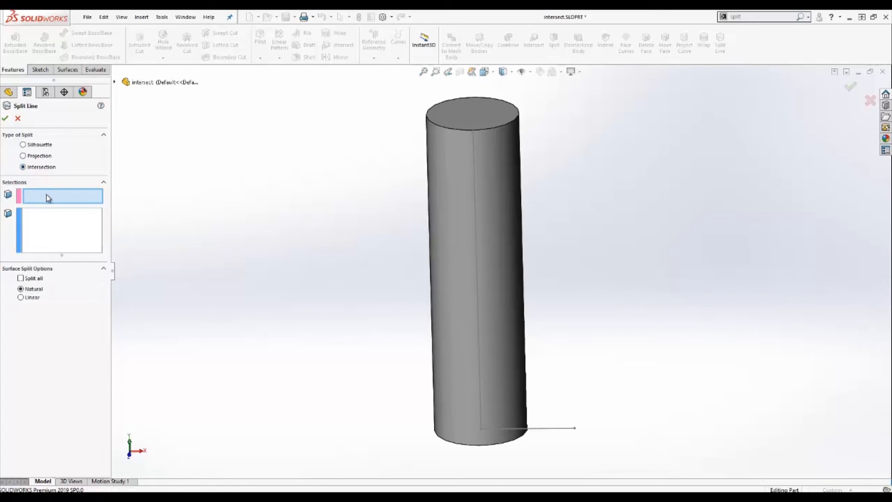
{"action": "mouse_move", "coordinate": [62, 196]}
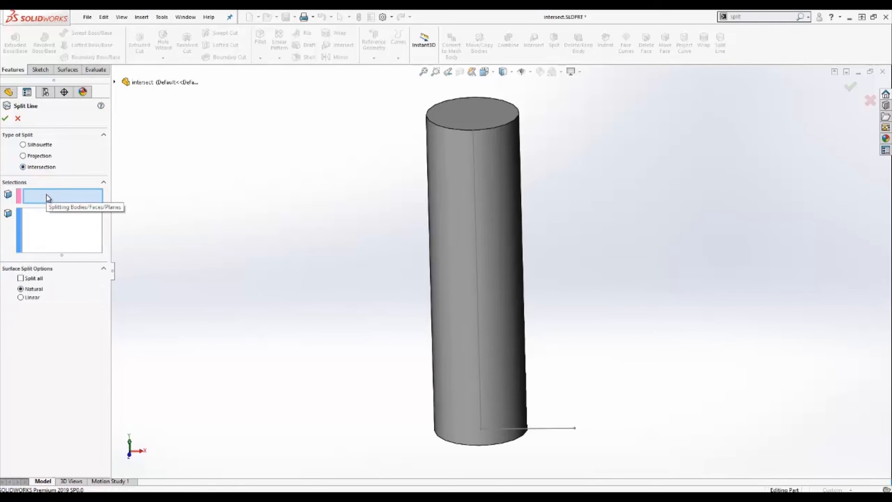
{"action": "mouse_move", "coordinate": [45, 226]}
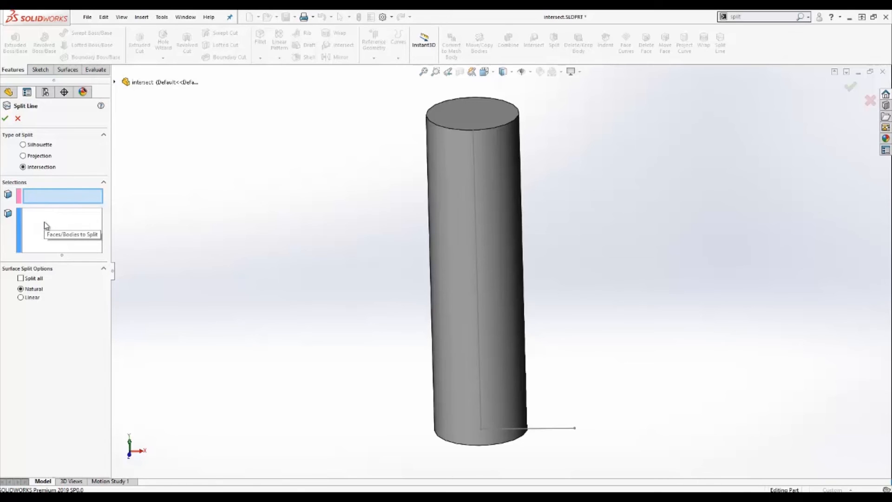
- Build a Swept Surface from the bottom line along the vertical line with a 1-revolution profile twist
{"action": "left_click", "coordinate": [6, 118]}
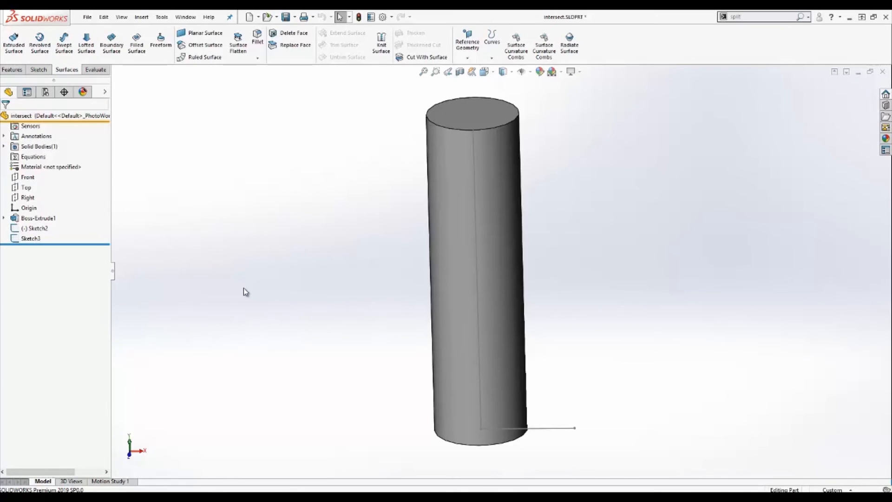
{"action": "mouse_move", "coordinate": [65, 43]}
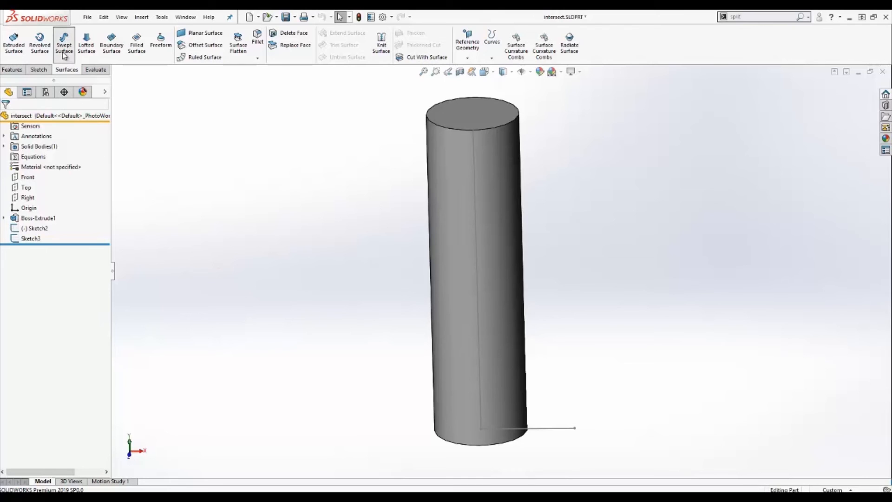
{"action": "left_click", "coordinate": [64, 44]}
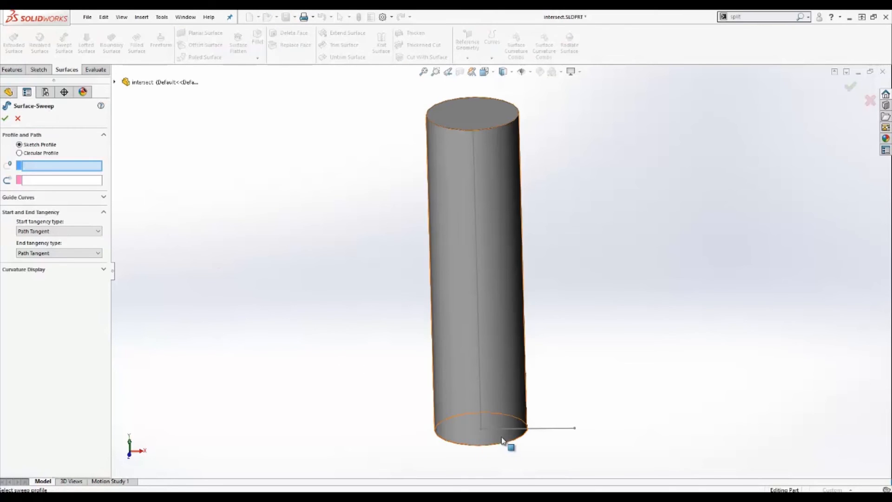
{"action": "left_click", "coordinate": [479, 370]}
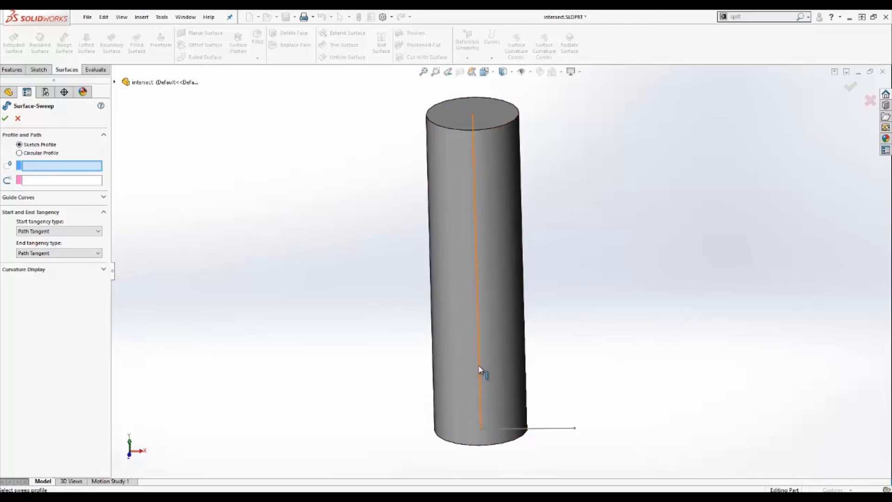
{"action": "left_click", "coordinate": [480, 373]}
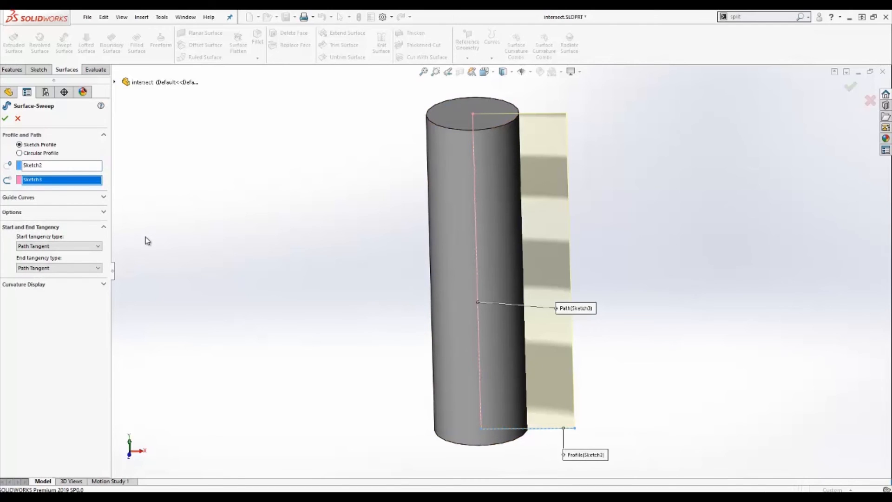
{"action": "mouse_move", "coordinate": [130, 254]}
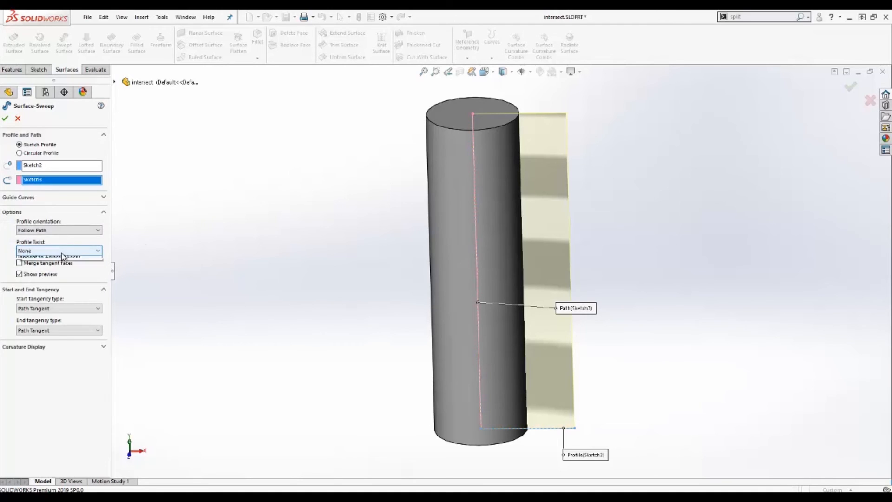
{"action": "left_click", "coordinate": [58, 251]}
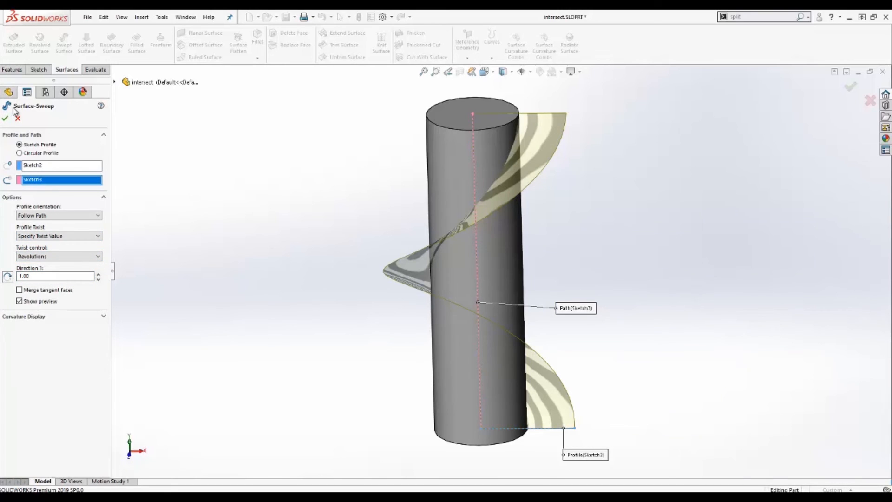
{"action": "left_click", "coordinate": [6, 118]}
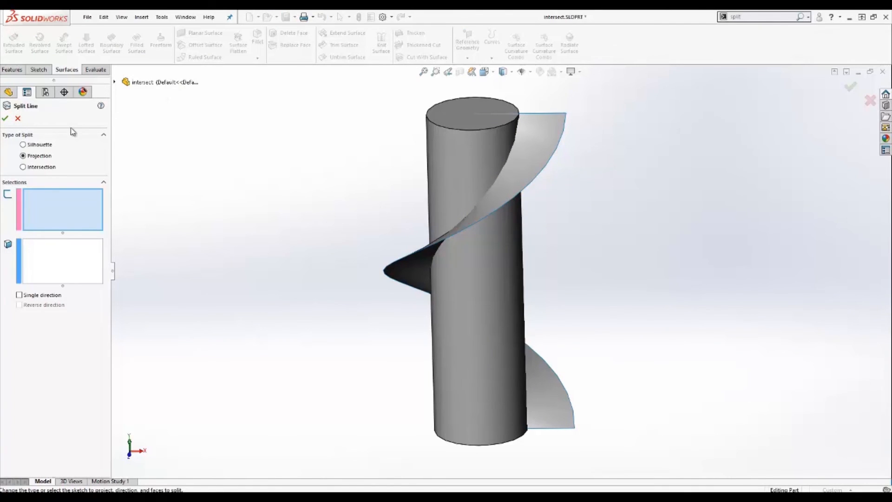
- Create Split Line2 by Intersection between the cylinder face and the twisted swept surface
{"action": "left_click", "coordinate": [22, 167]}
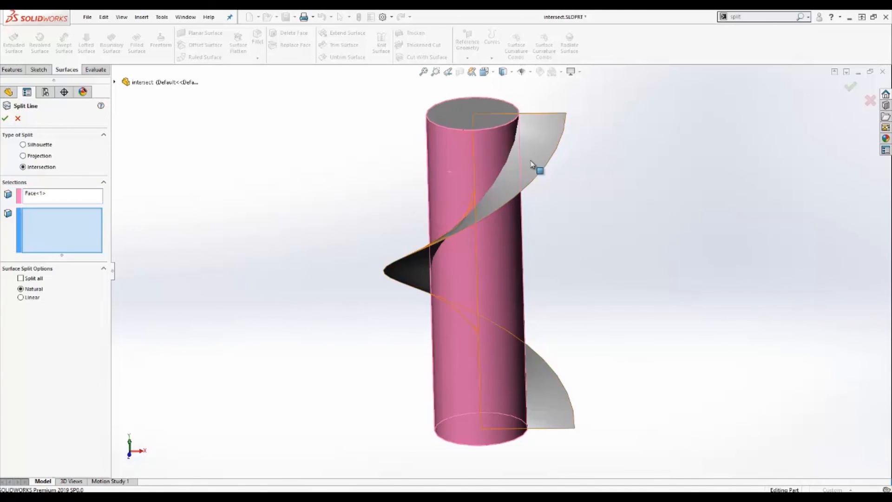
{"action": "left_click", "coordinate": [5, 118]}
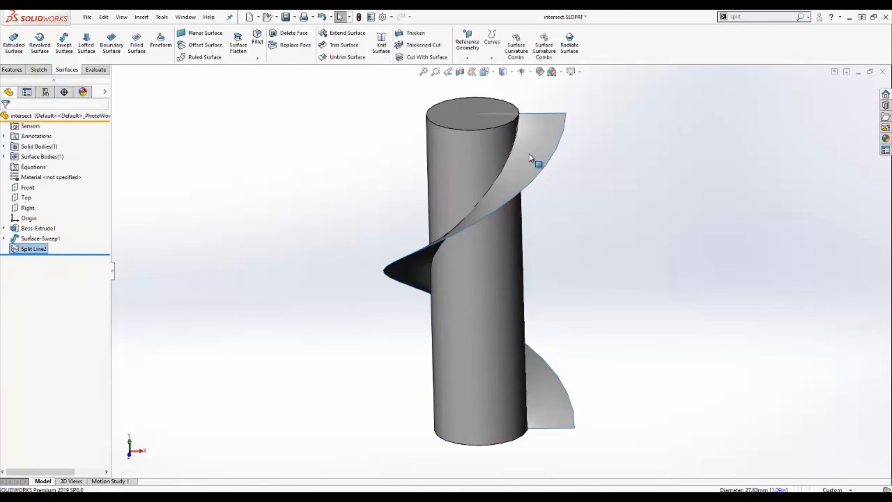
{"action": "mouse_move", "coordinate": [493, 187]}
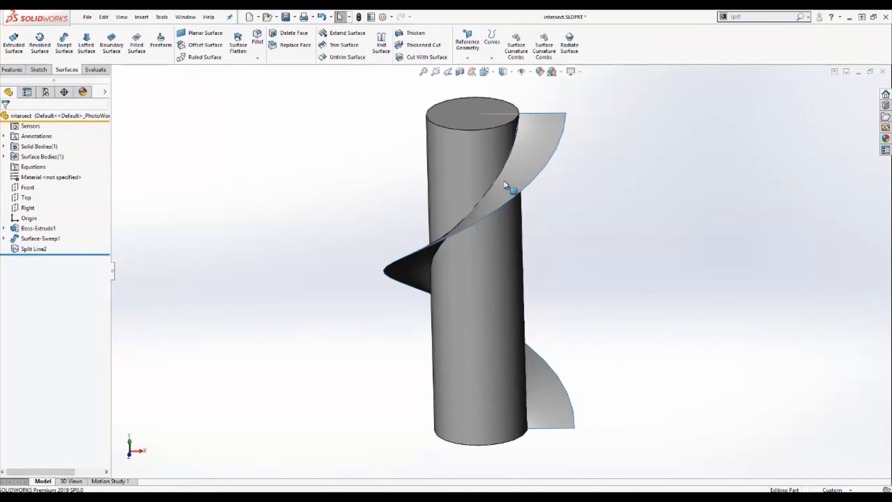
{"action": "left_click", "coordinate": [33, 249]}
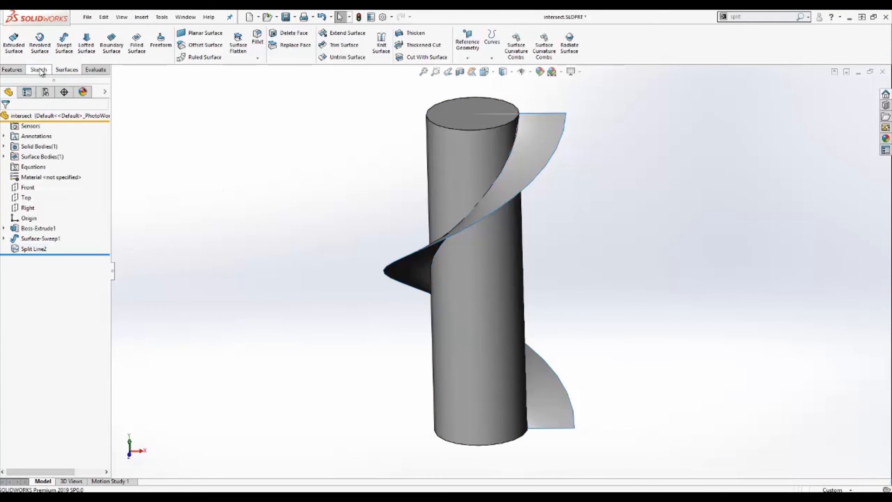
- Add 3DSketch1 tracing the helical curves, then bring up options for Boss-Extrude1
{"action": "left_click", "coordinate": [38, 70]}
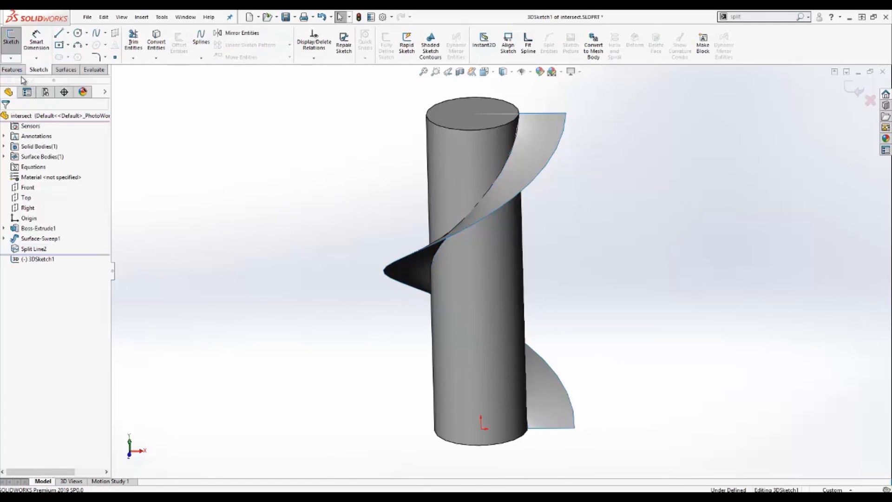
{"action": "left_click", "coordinate": [155, 43]}
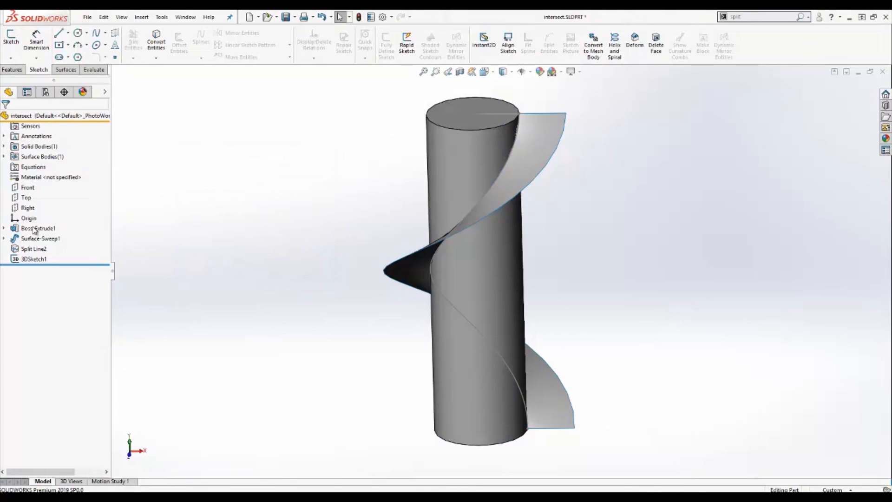
{"action": "right_click", "coordinate": [39, 228]}
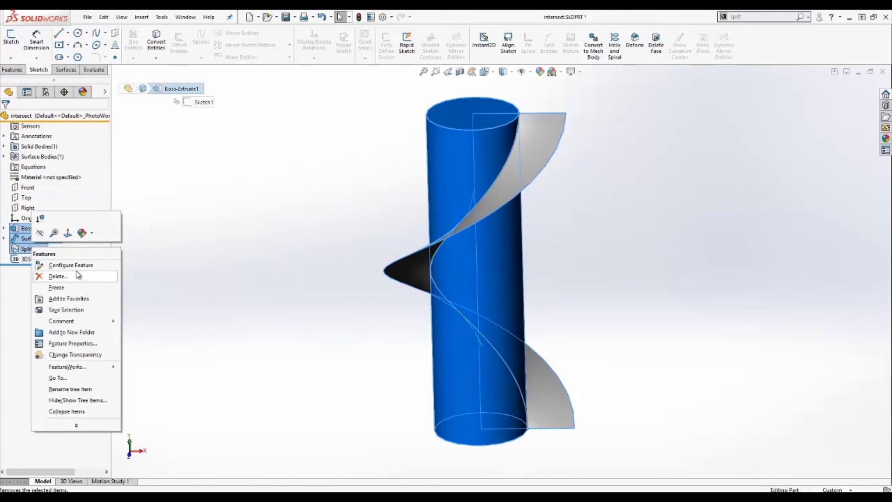